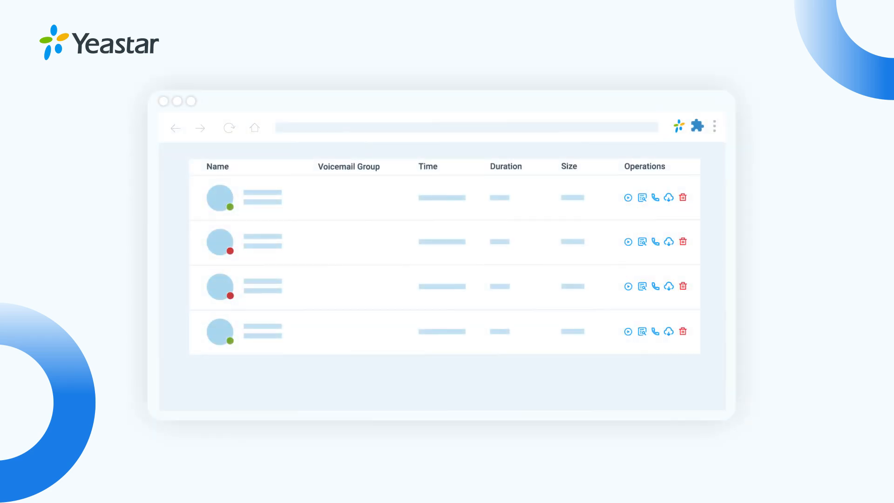
pyautogui.moveTo(640, 197)
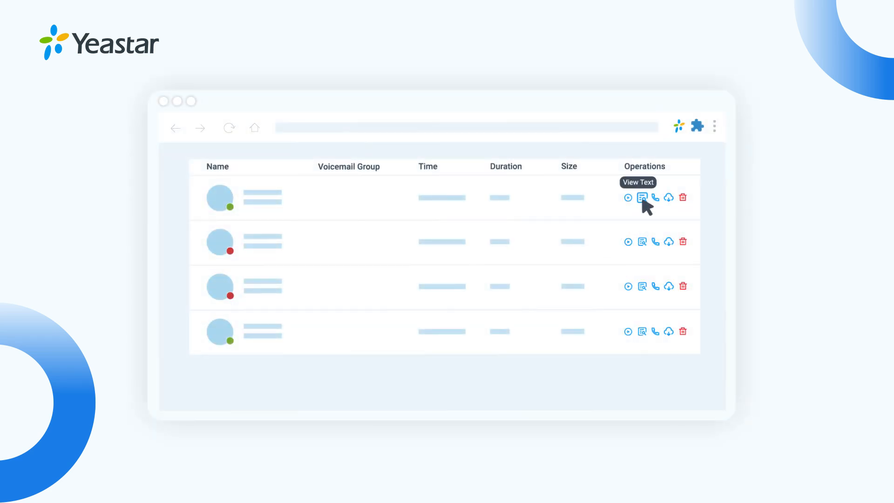
# - Preview the first voicemail's transcription, then sign in to the PBX web portal
pyautogui.click(642, 197)
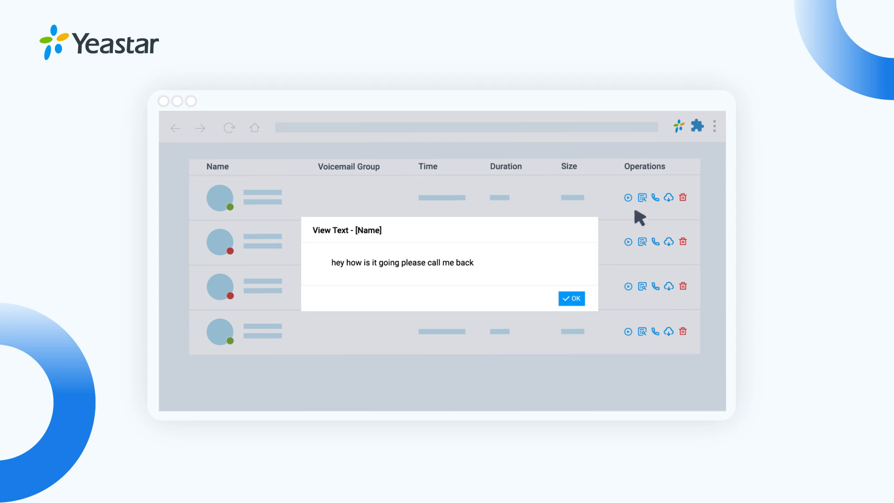
pyautogui.click(572, 298)
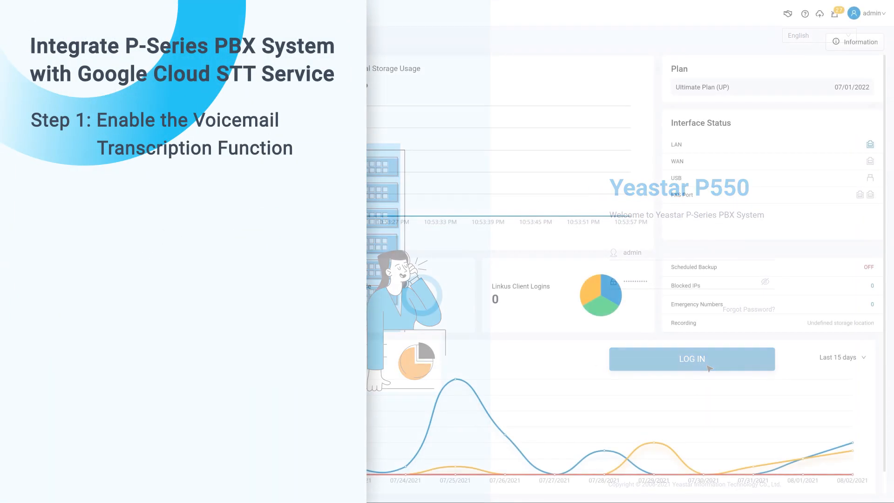
pyautogui.click(691, 359)
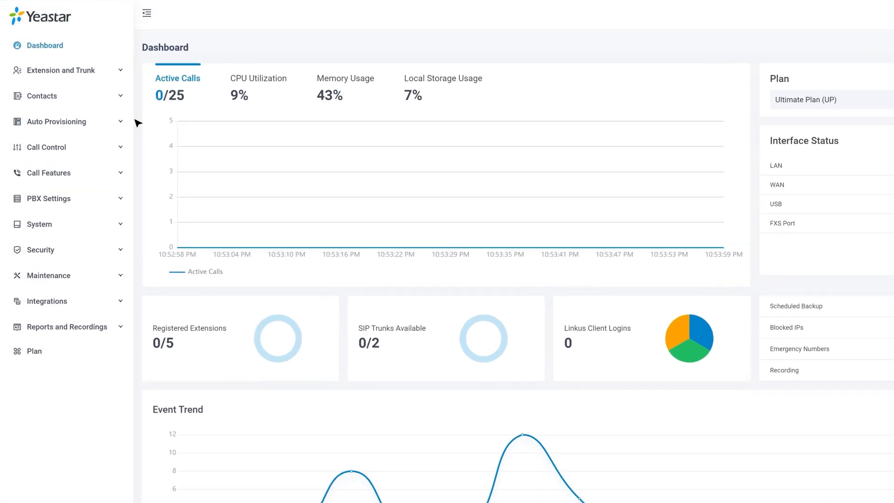
# - Switch on Voicemail Transcription in Voicemail Settings and acknowledge the API-disabled warning
pyautogui.click(51, 173)
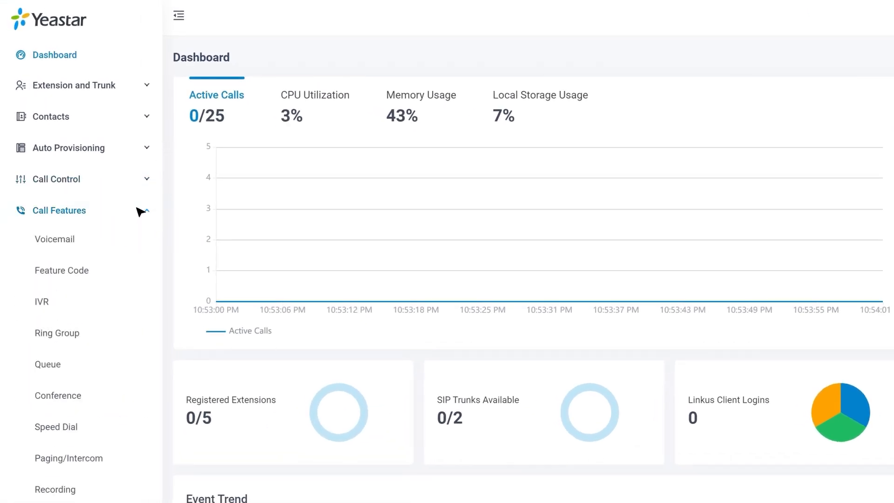
pyautogui.click(54, 239)
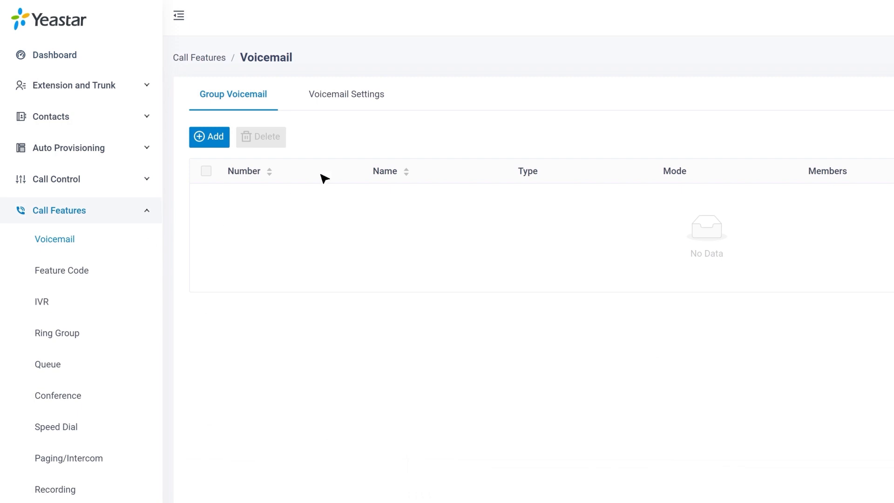
pyautogui.click(346, 94)
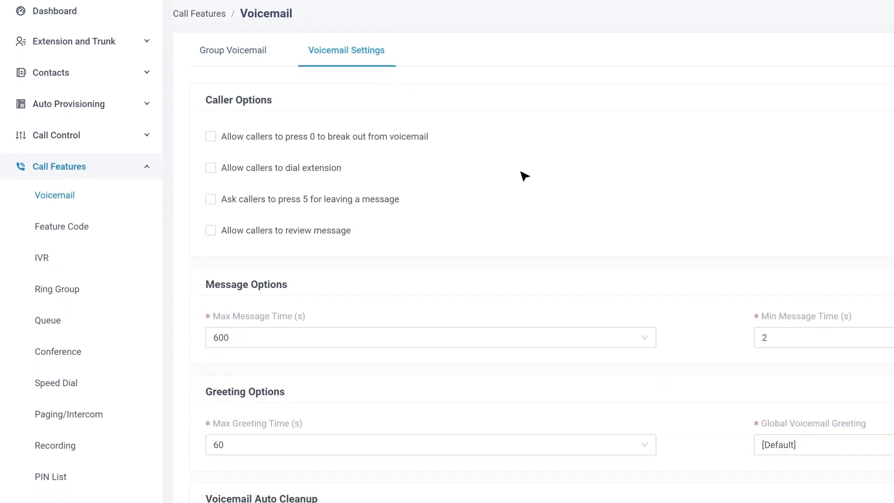
pyautogui.scroll(-3)
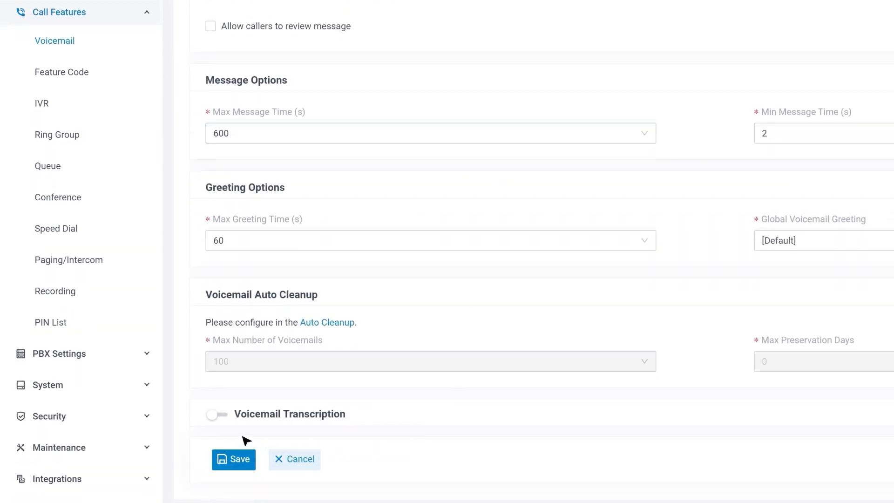
pyautogui.click(214, 414)
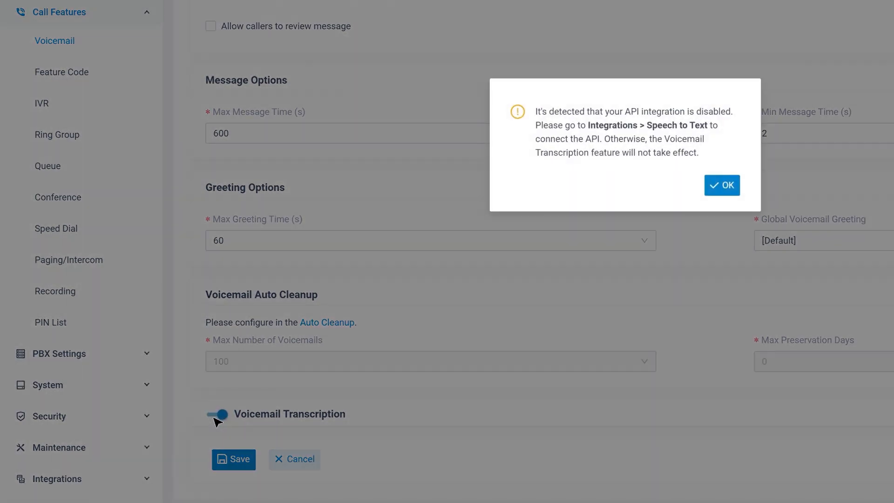
pyautogui.click(722, 185)
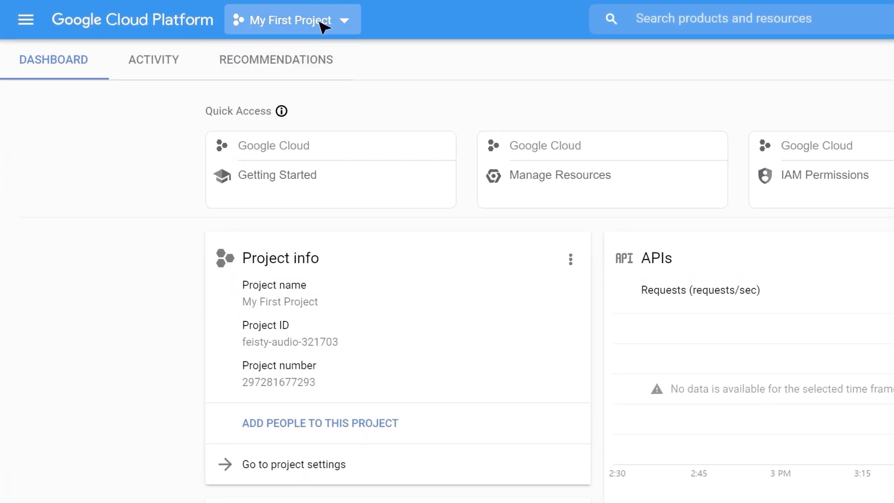
# - Start a new Google Cloud project named 'Yeastar PBX' from the project selector
pyautogui.click(291, 20)
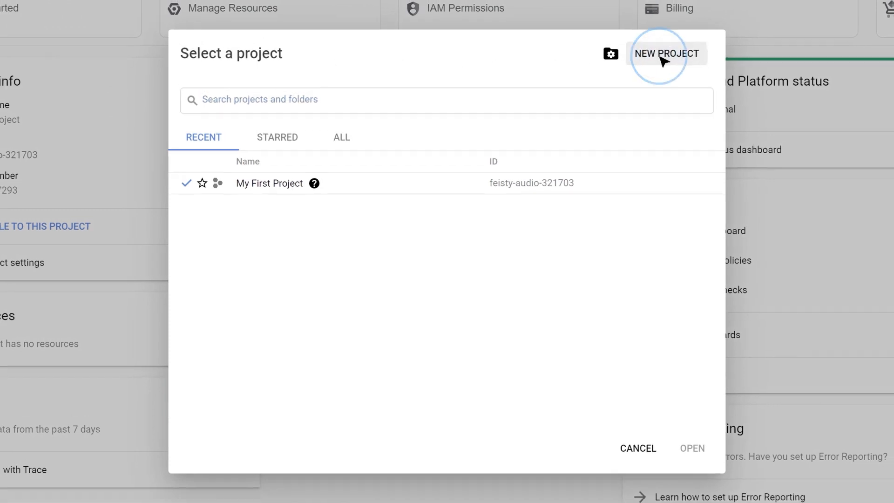
pyautogui.click(666, 53)
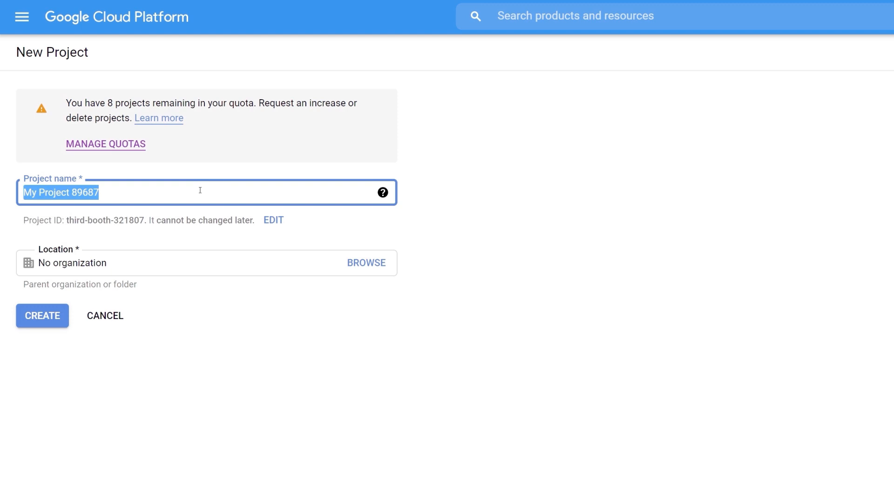
pyautogui.click(43, 316)
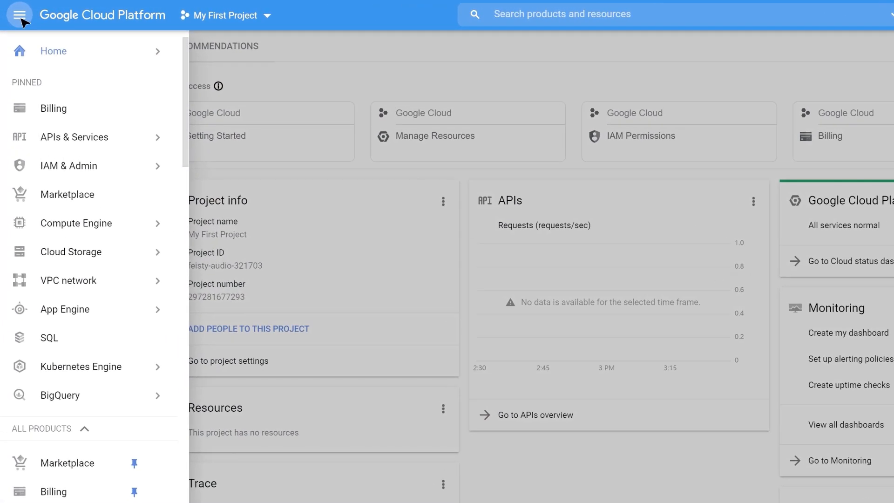
# - Enable the Cloud Speech-to-Text API via the APIs & Services library
pyautogui.click(74, 136)
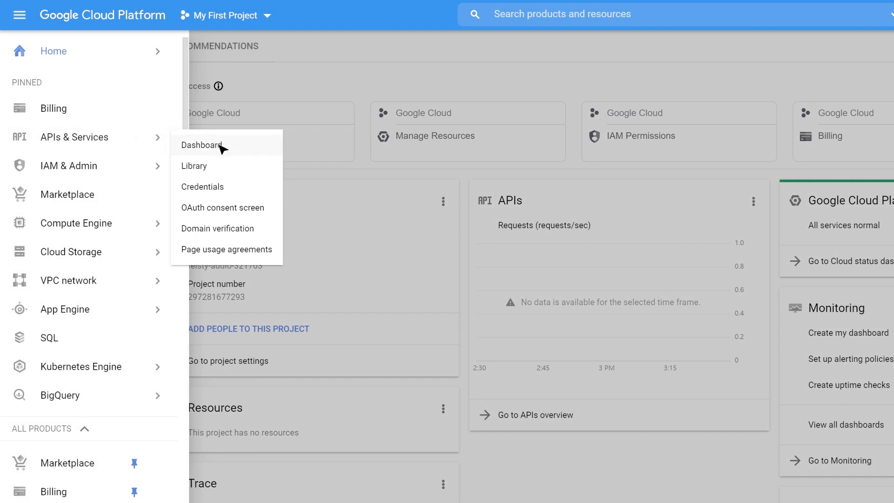
pyautogui.click(202, 146)
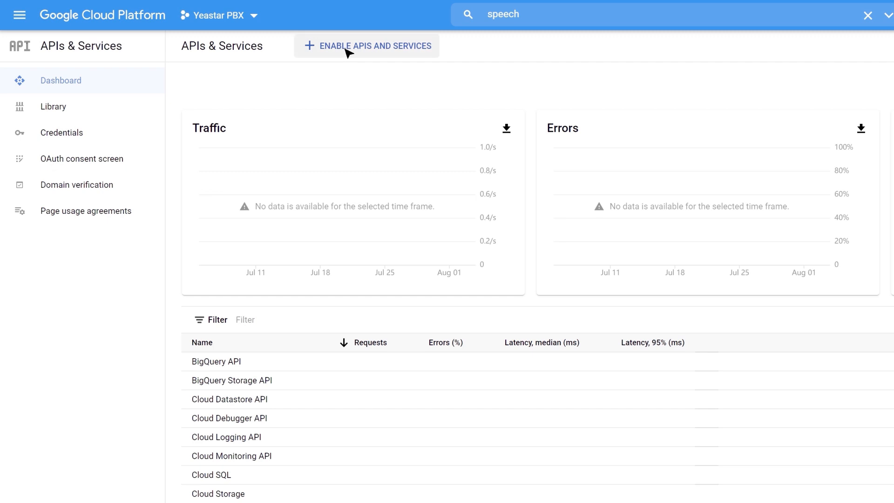
pyautogui.click(366, 45)
pyautogui.write('speech')
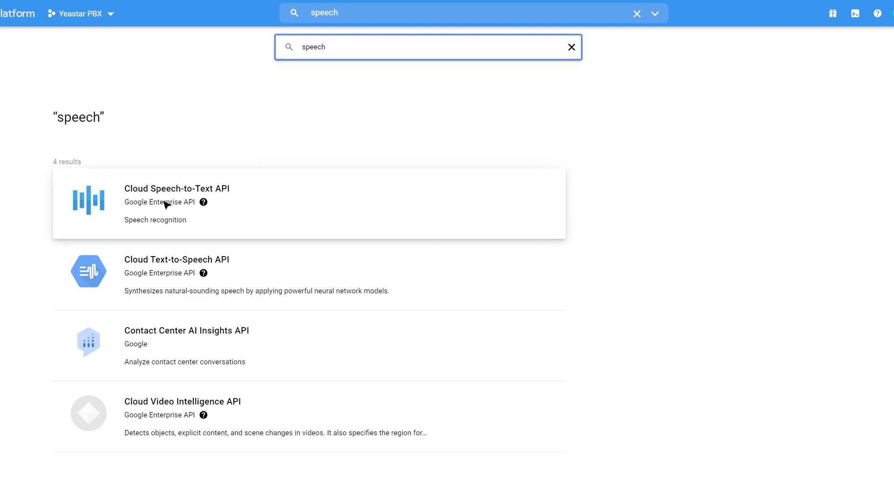
pyautogui.click(177, 188)
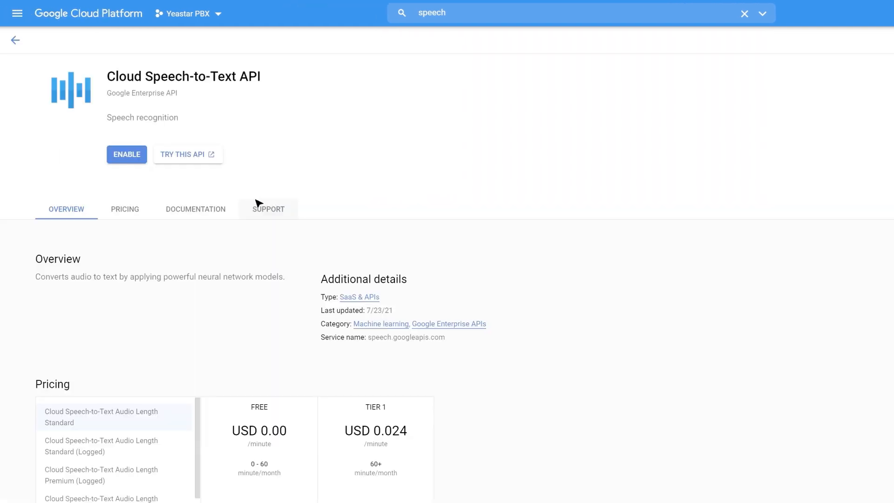
pyautogui.click(126, 154)
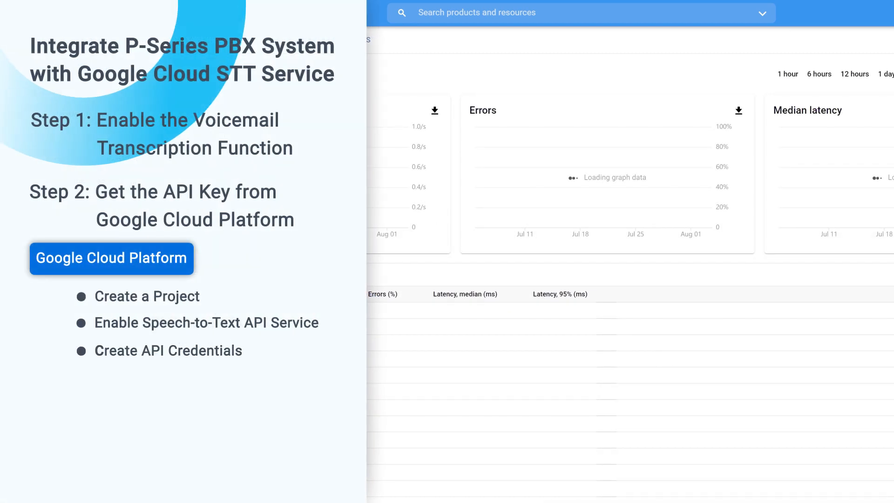
# - Create an API key on the Credentials page and open its Restrict Key settings
pyautogui.click(112, 258)
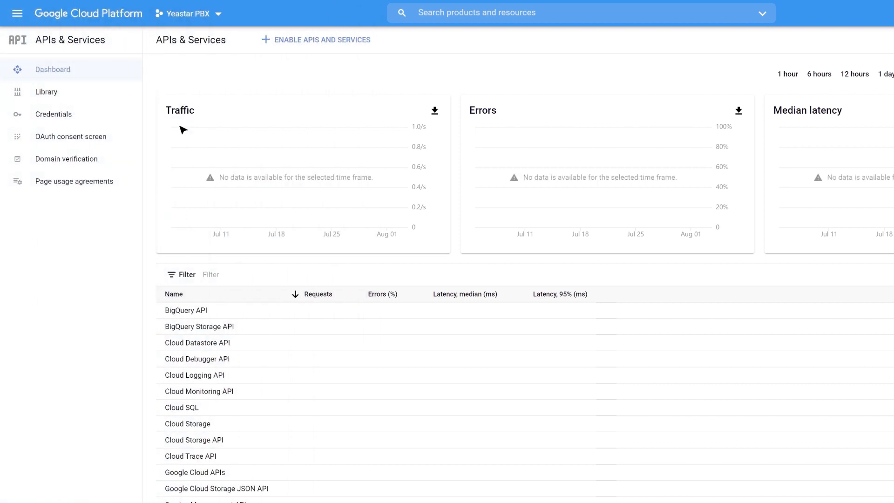
pyautogui.click(53, 114)
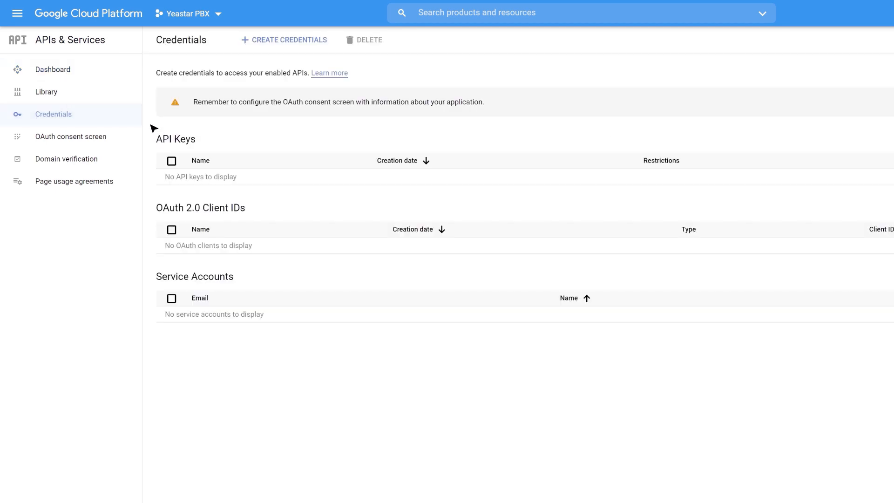
pyautogui.click(289, 40)
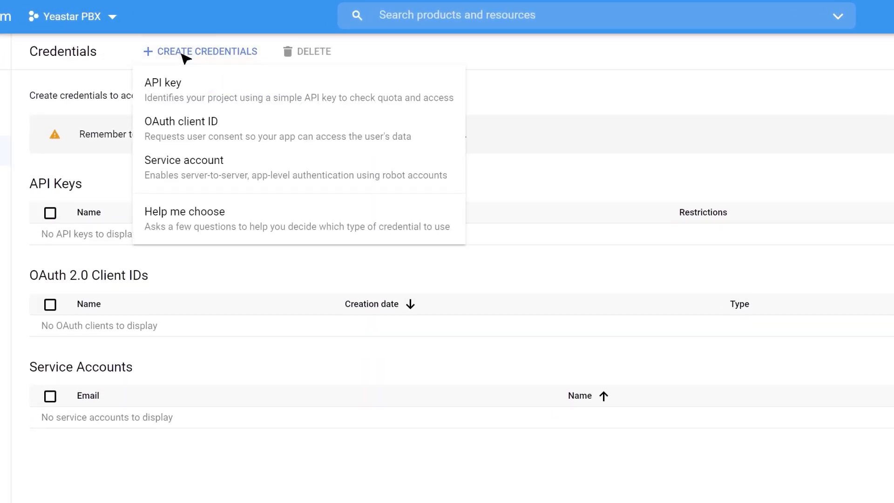
pyautogui.click(163, 89)
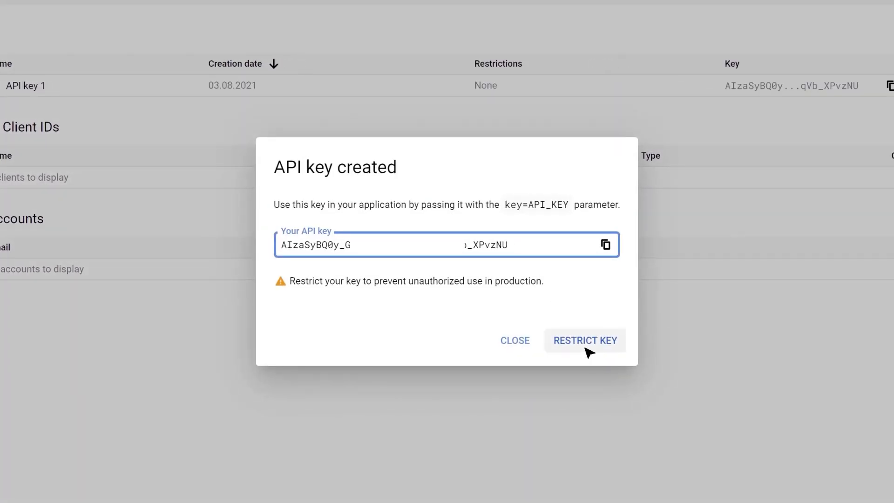
pyautogui.click(584, 340)
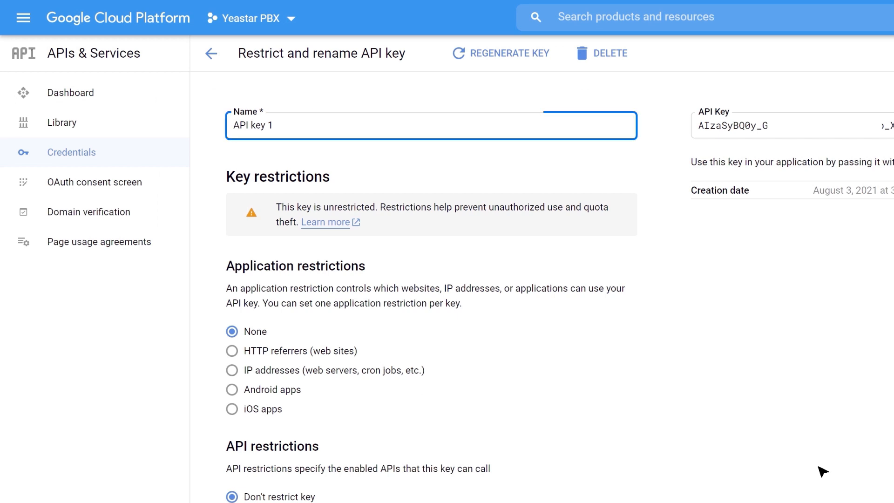
# - Keep application restrictions at None and allow only the Cloud Speech-to-Text API
pyautogui.scroll(-3)
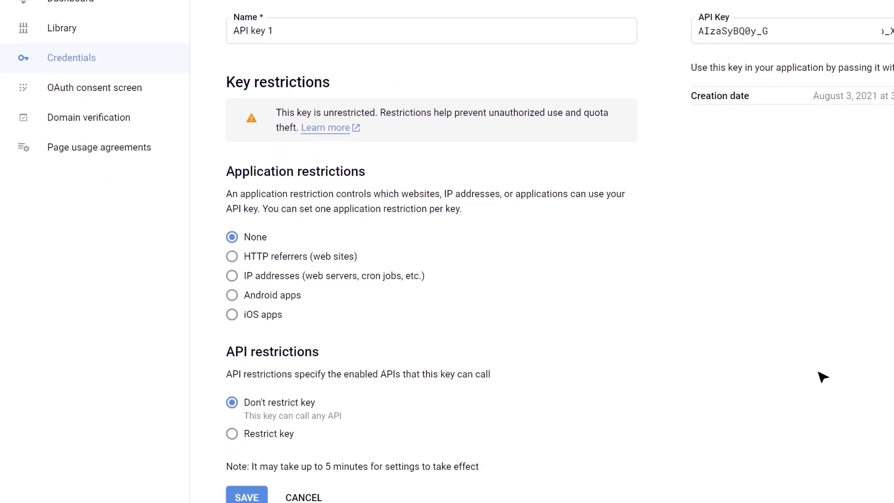
pyautogui.click(232, 236)
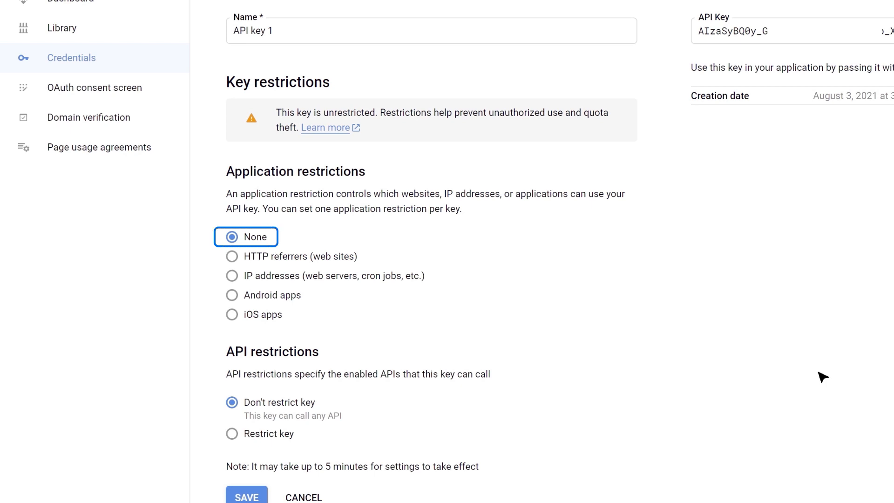
pyautogui.scroll(-3)
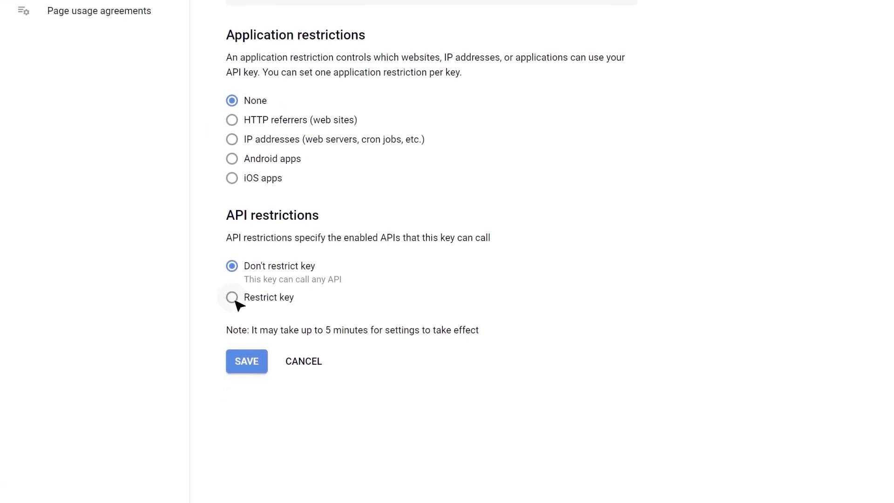
pyautogui.click(231, 297)
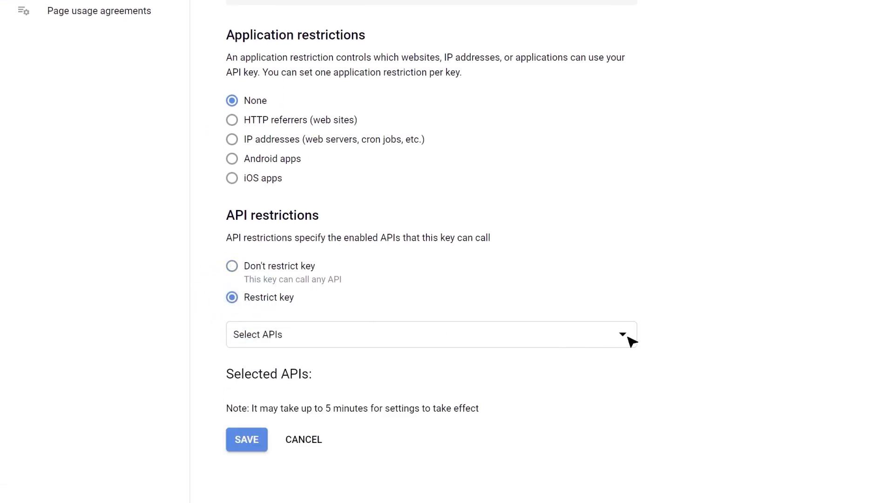
pyautogui.click(430, 334)
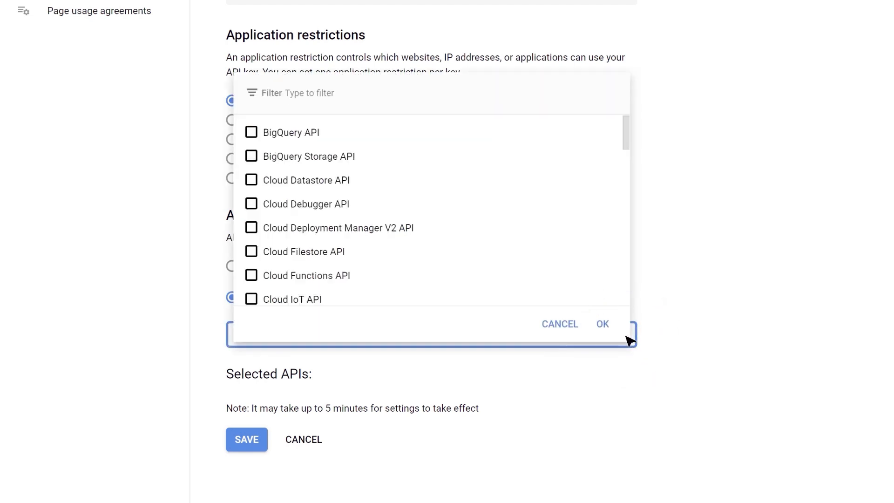
pyautogui.scroll(-3)
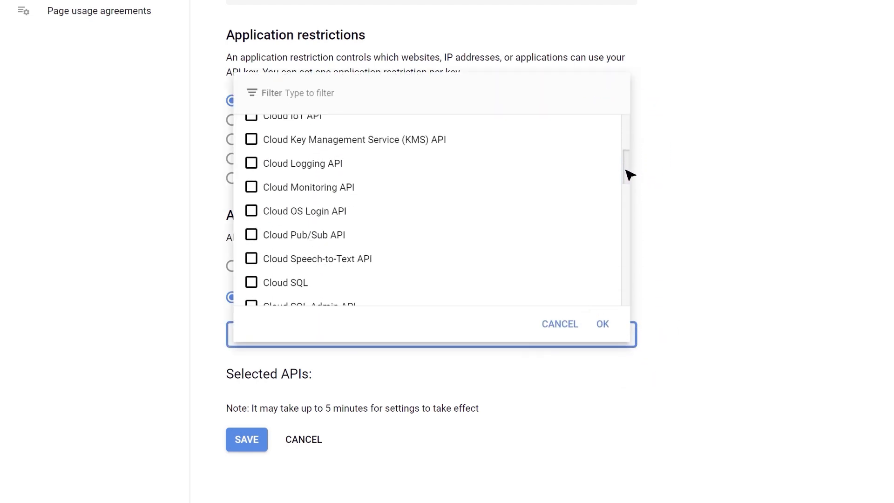
pyautogui.scroll(-3)
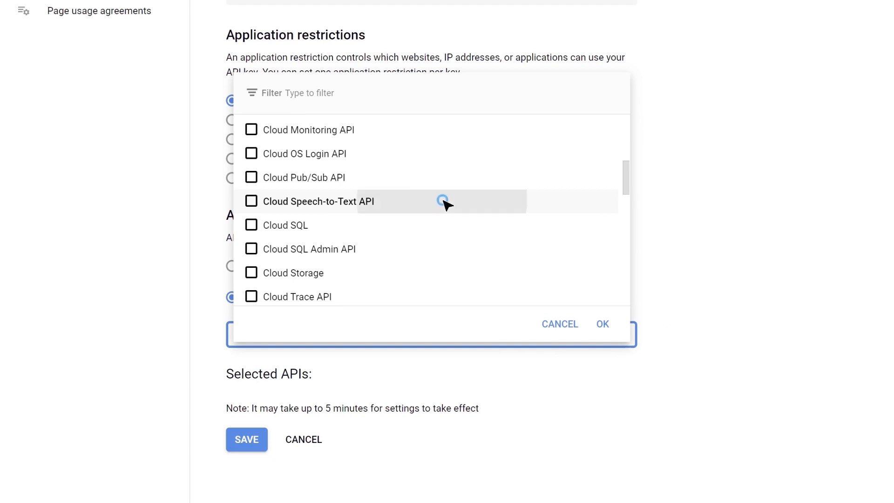
pyautogui.click(251, 201)
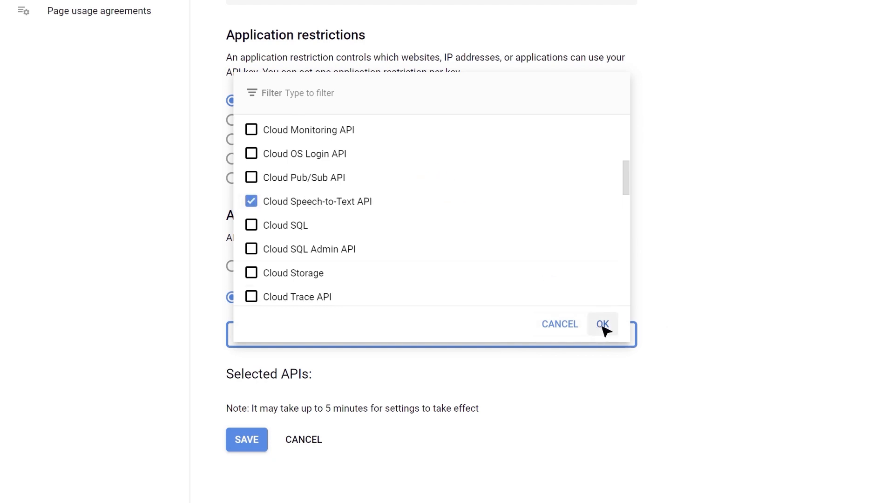
pyautogui.click(602, 324)
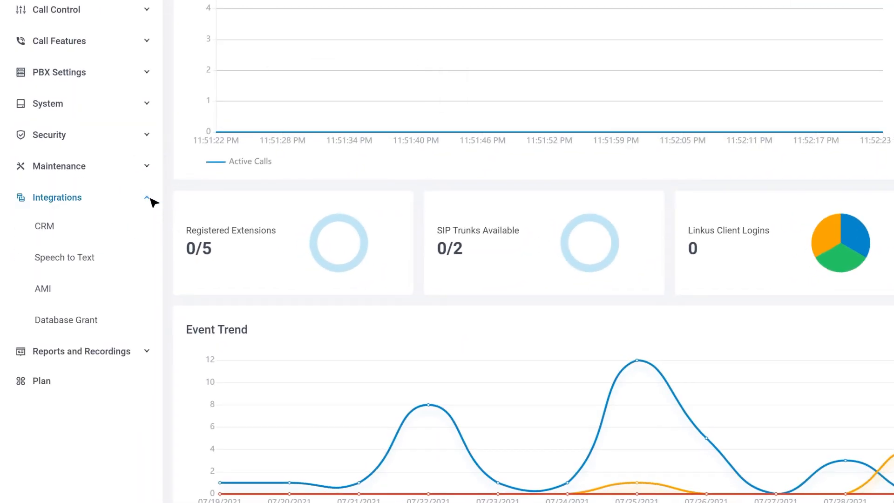
# - Choose Google Cloud as the Speech to Text service and enter the API key
pyautogui.click(64, 257)
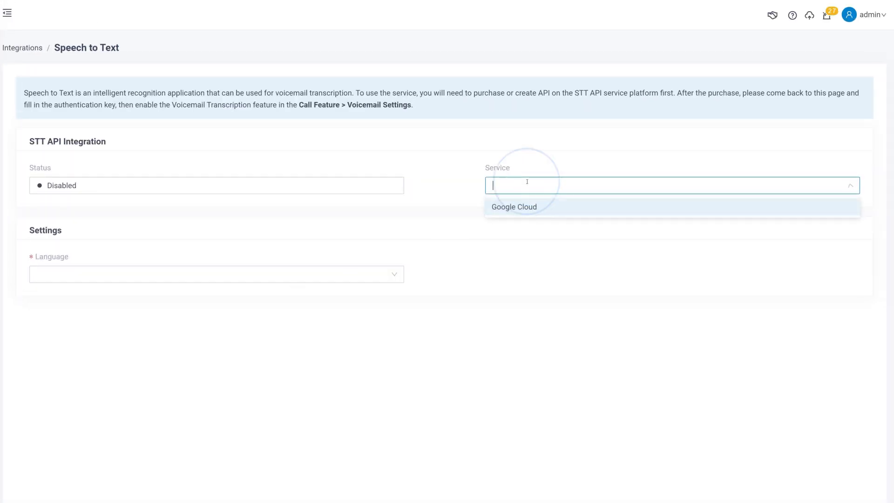
pyautogui.click(513, 206)
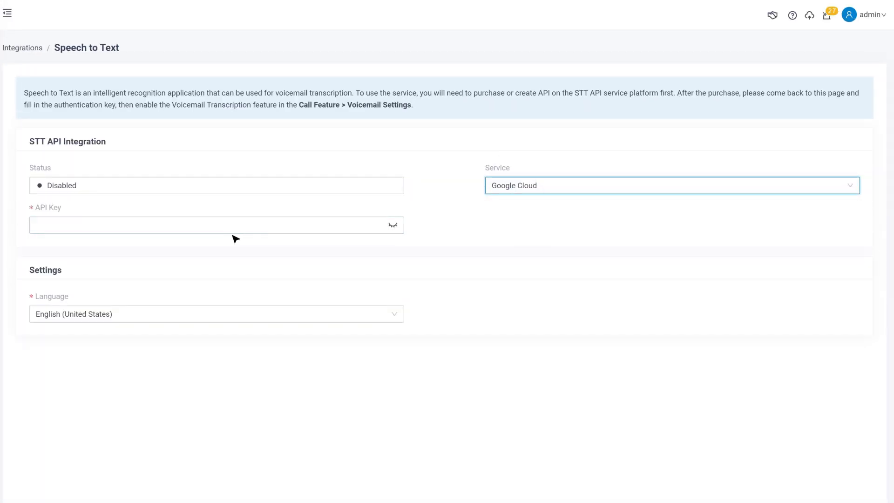
pyautogui.click(216, 224)
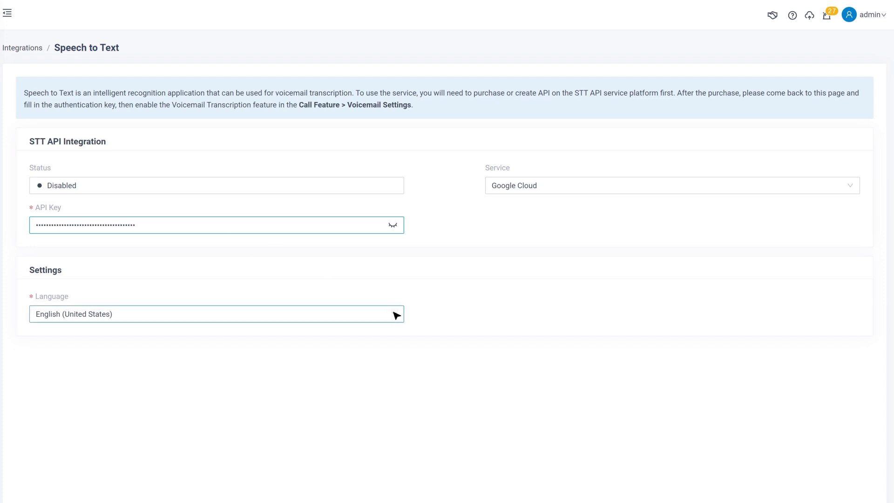
pyautogui.click(216, 313)
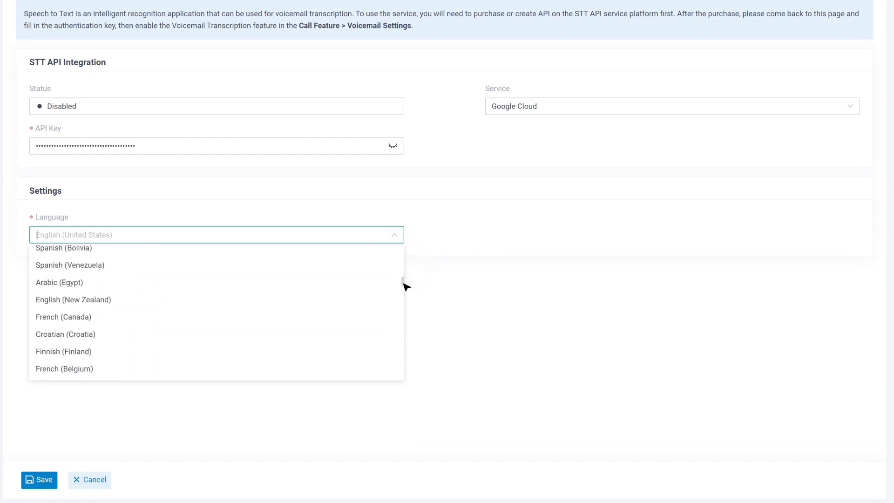
# - Select English (United States) as the language and save the Speech to Text settings
pyautogui.scroll(-3)
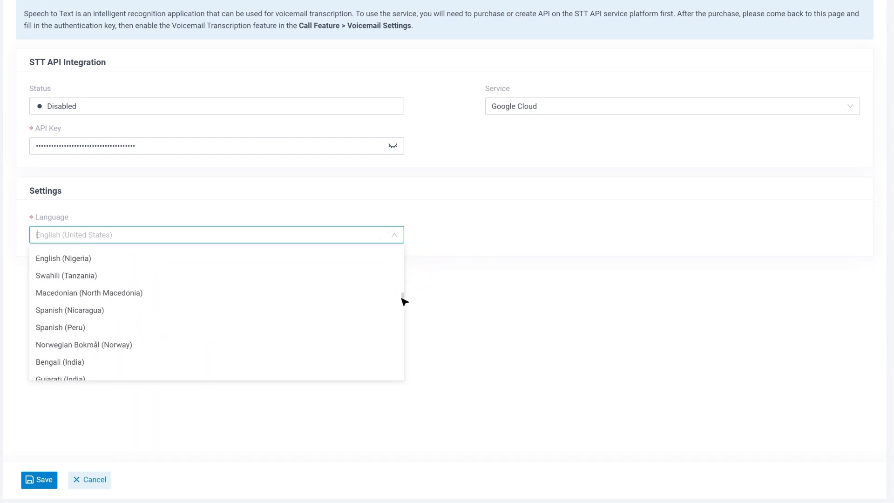
pyautogui.scroll(-3)
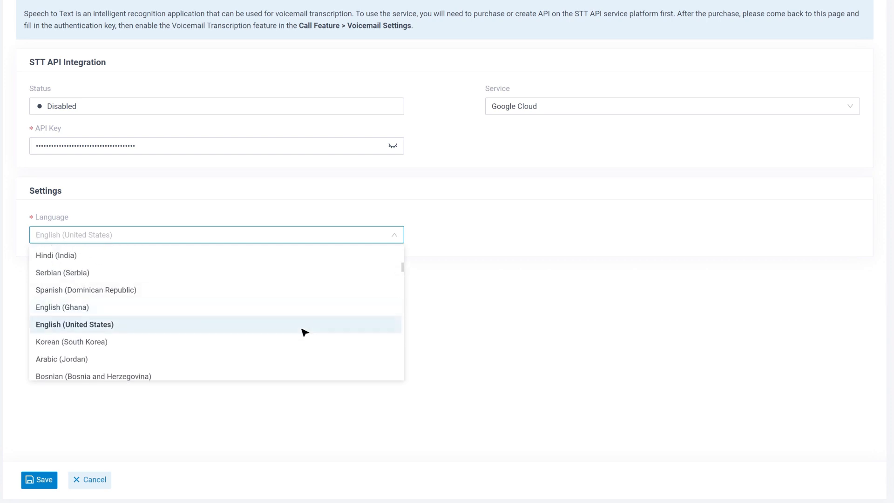
pyautogui.click(74, 324)
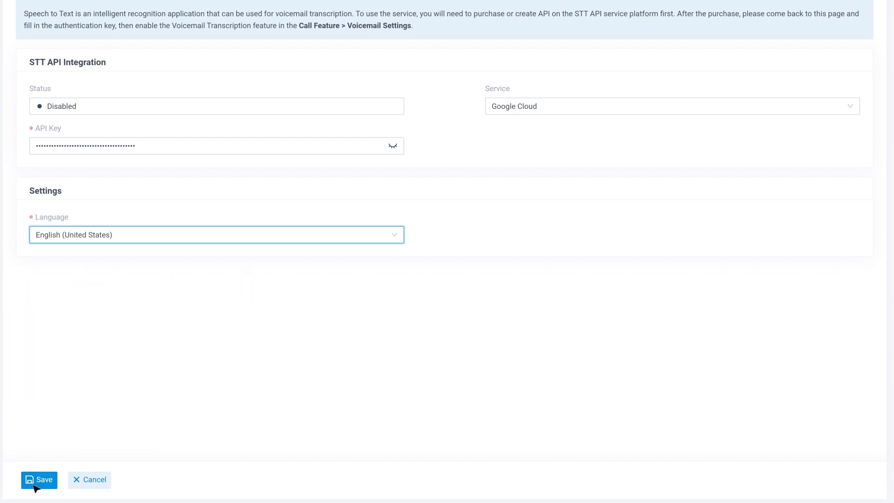
pyautogui.click(38, 480)
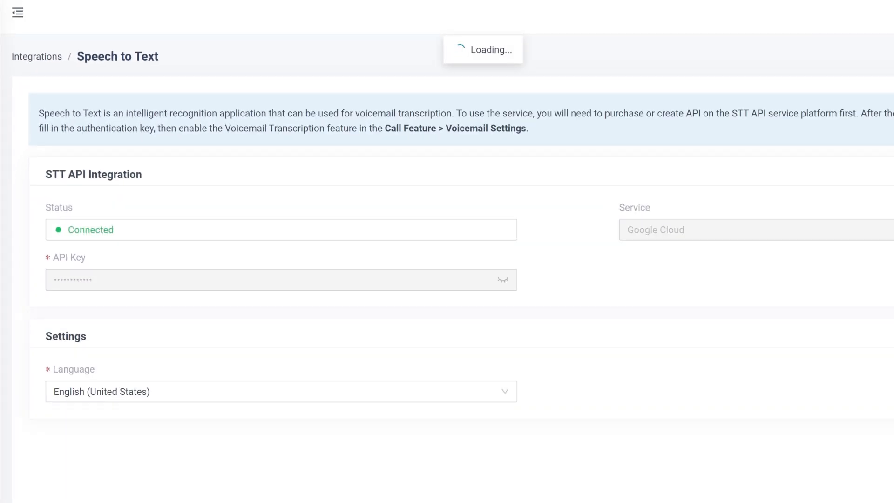